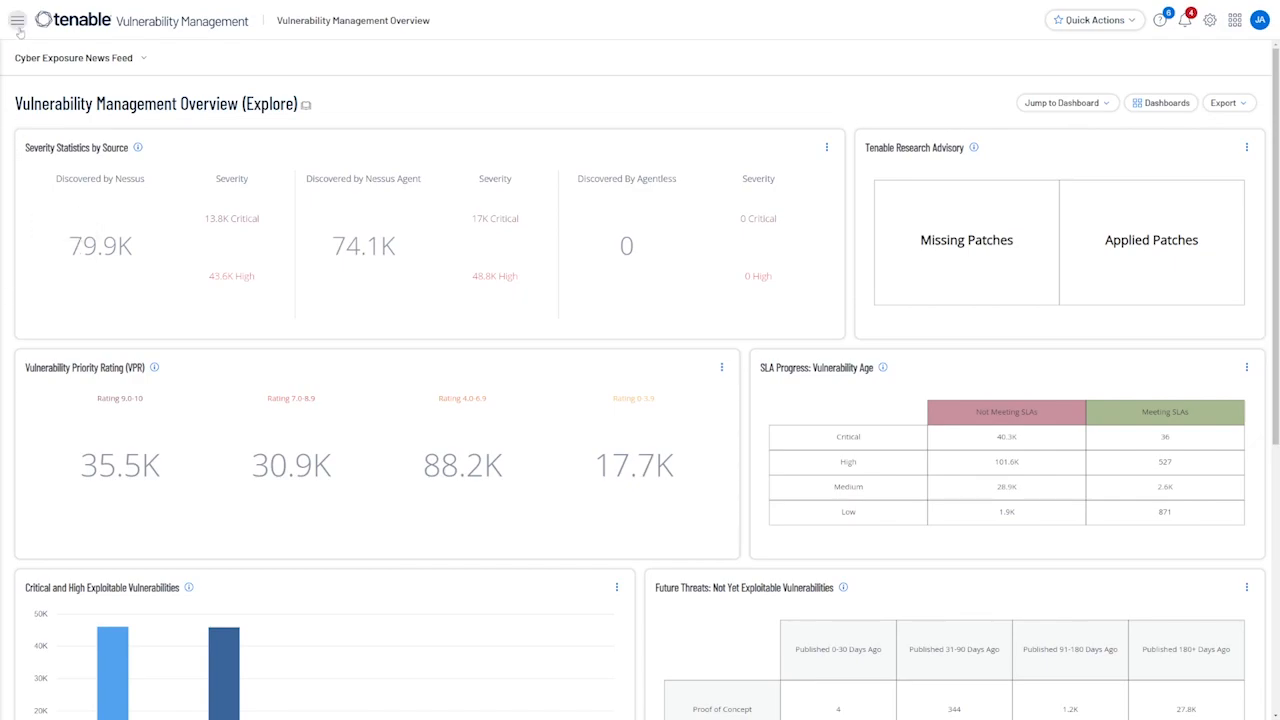
Go to Act > Reports to list the saved templates under My Report Templates
click(16, 20)
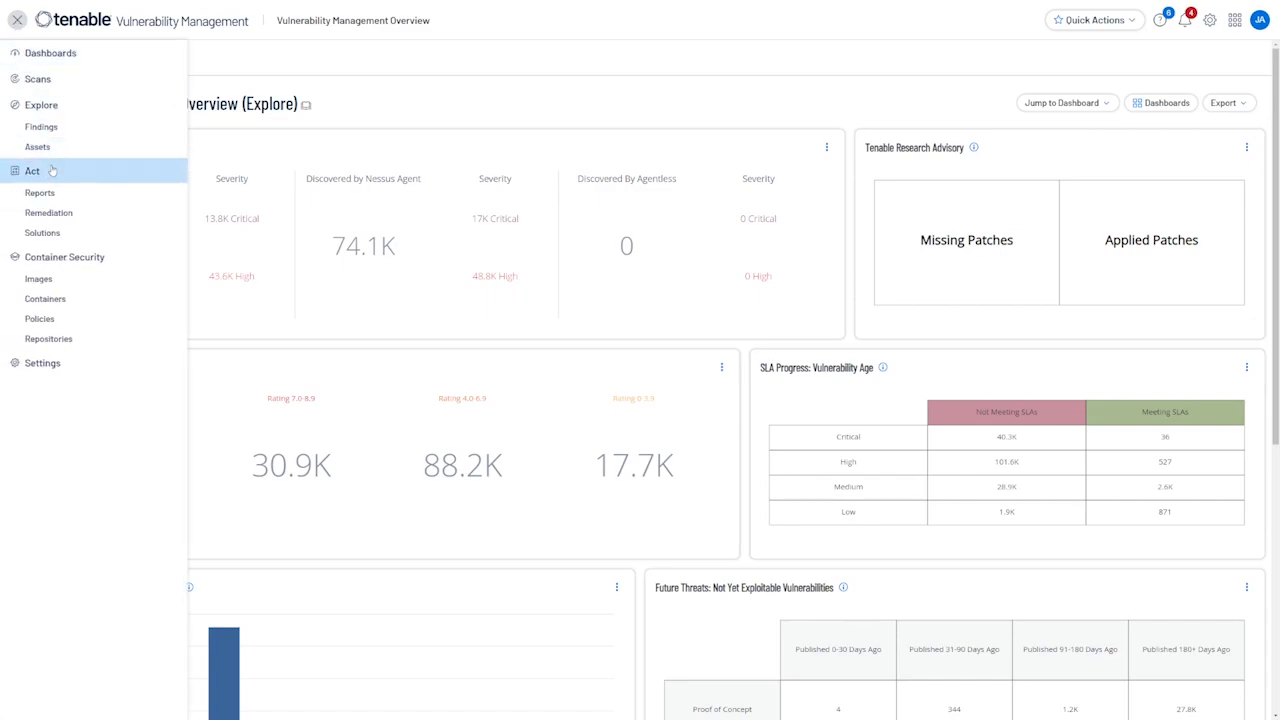
click(16, 20)
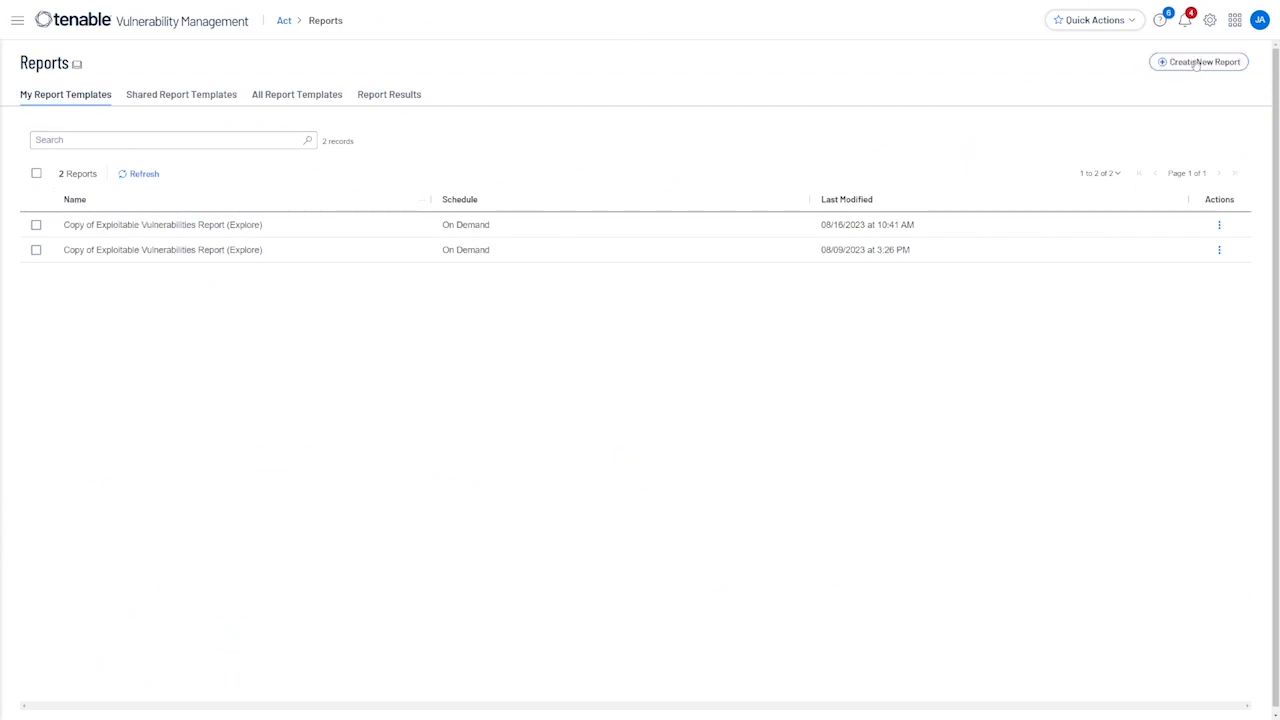
Create a new report from the PCI-DSSv4.0 Audit Details (Explore) template and generate it
click(1198, 60)
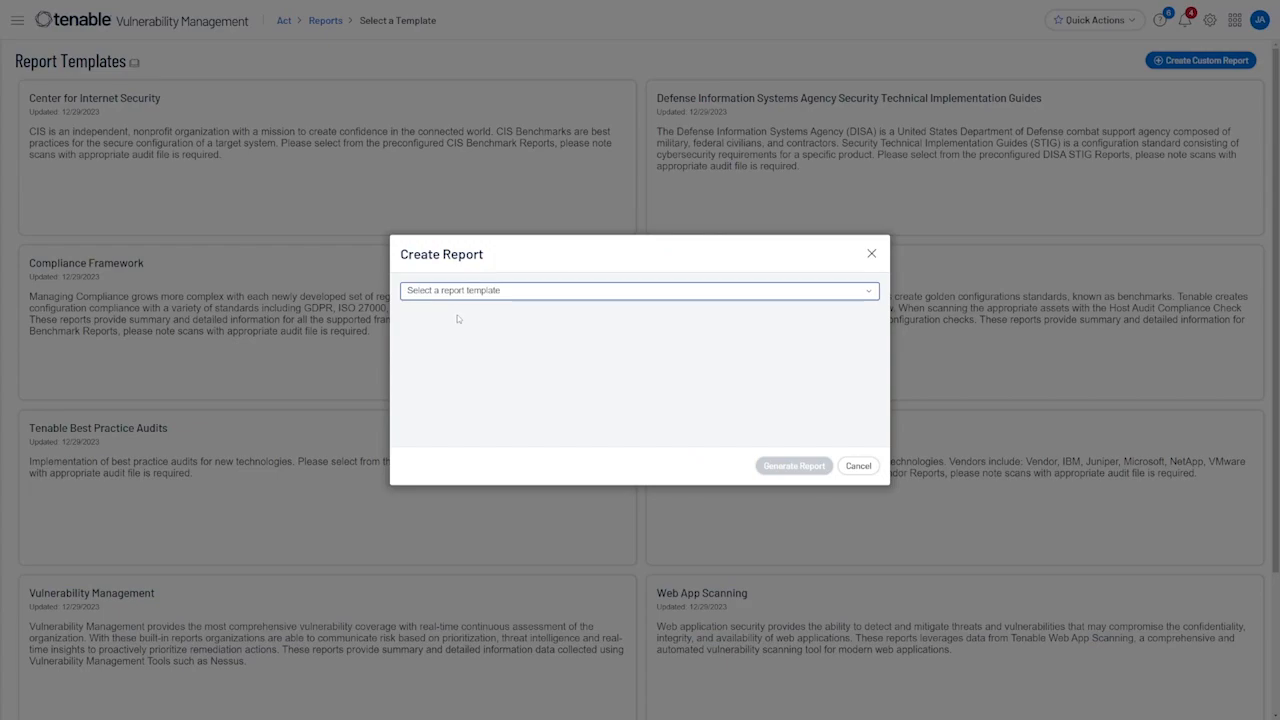
click(640, 290)
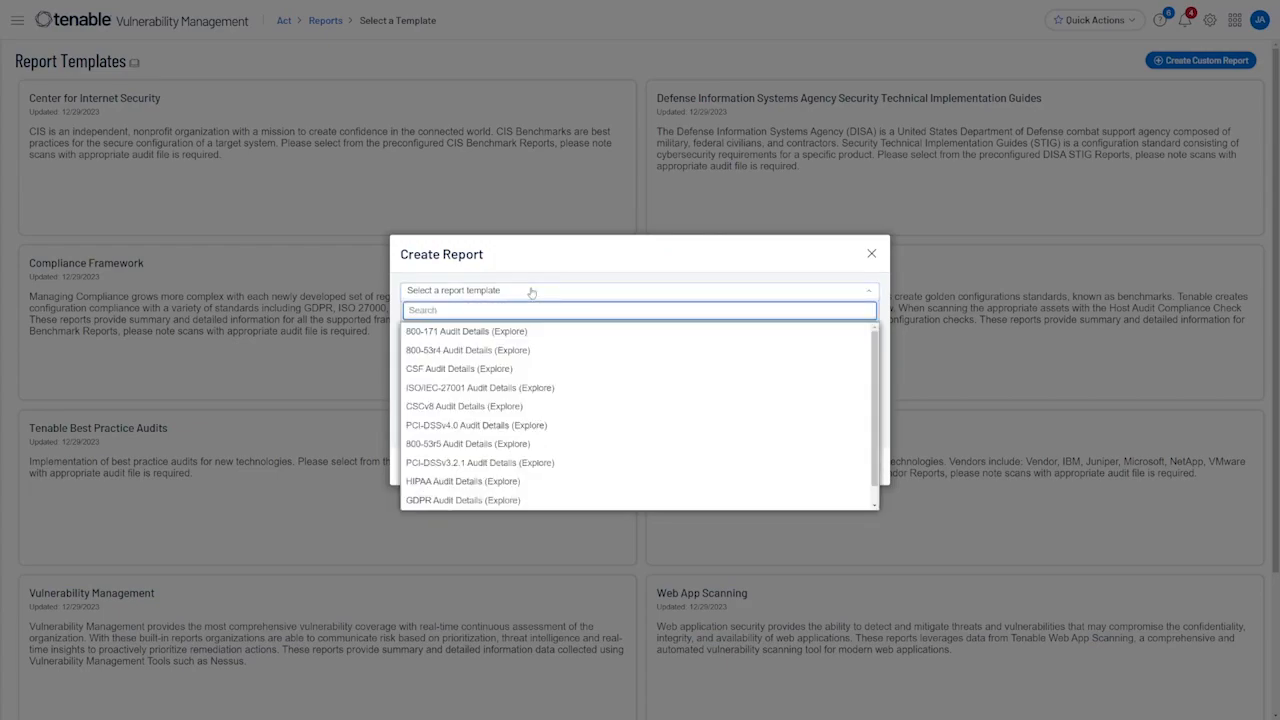
mouse_move(504, 370)
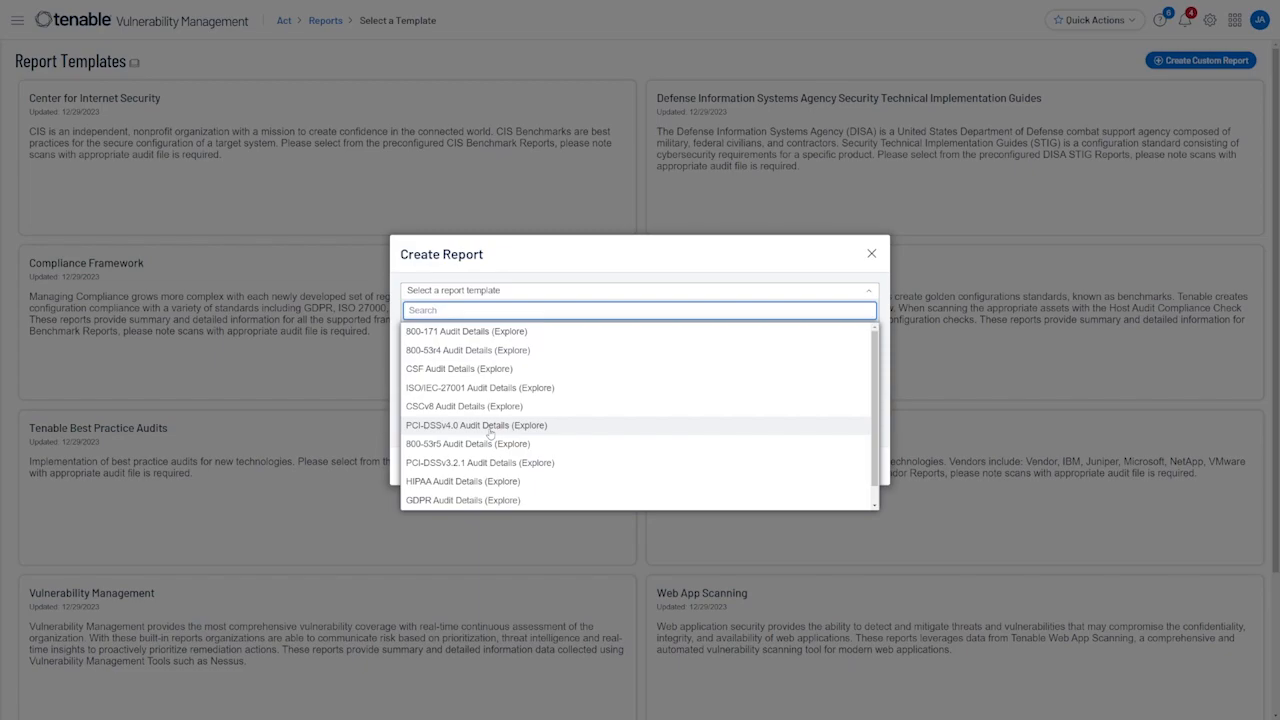
click(480, 424)
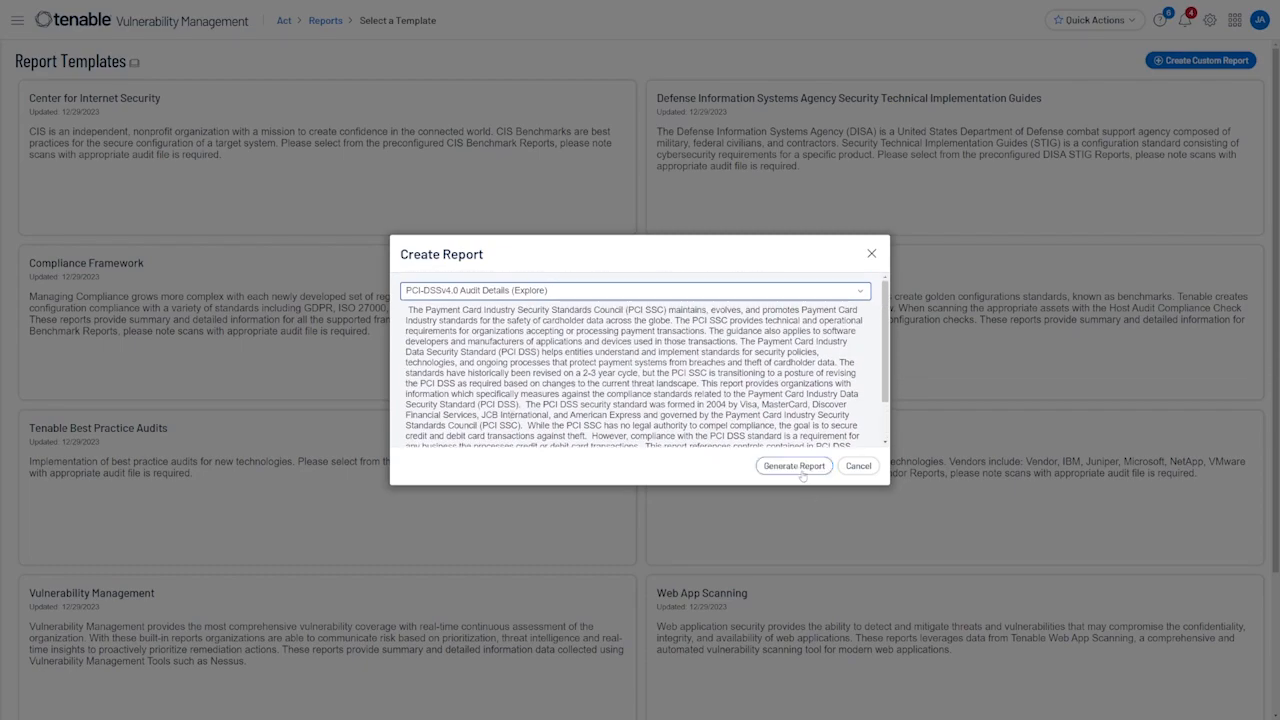
click(858, 466)
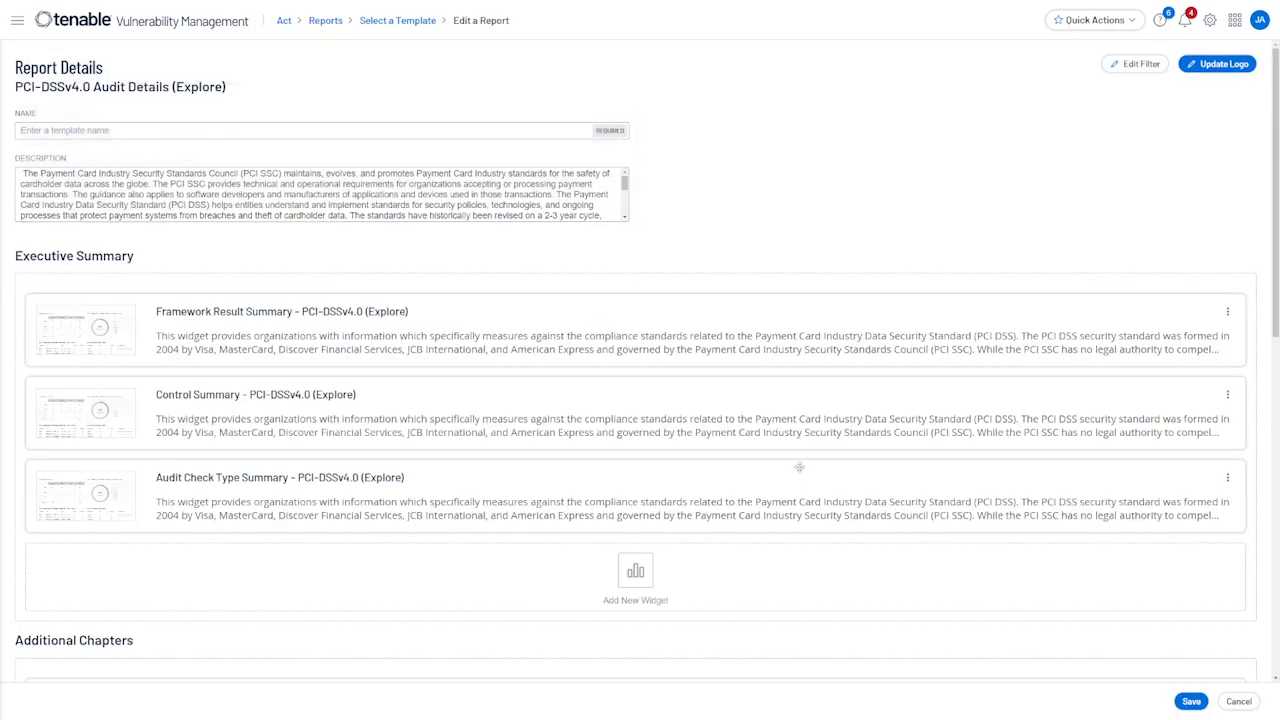
mouse_move(496, 144)
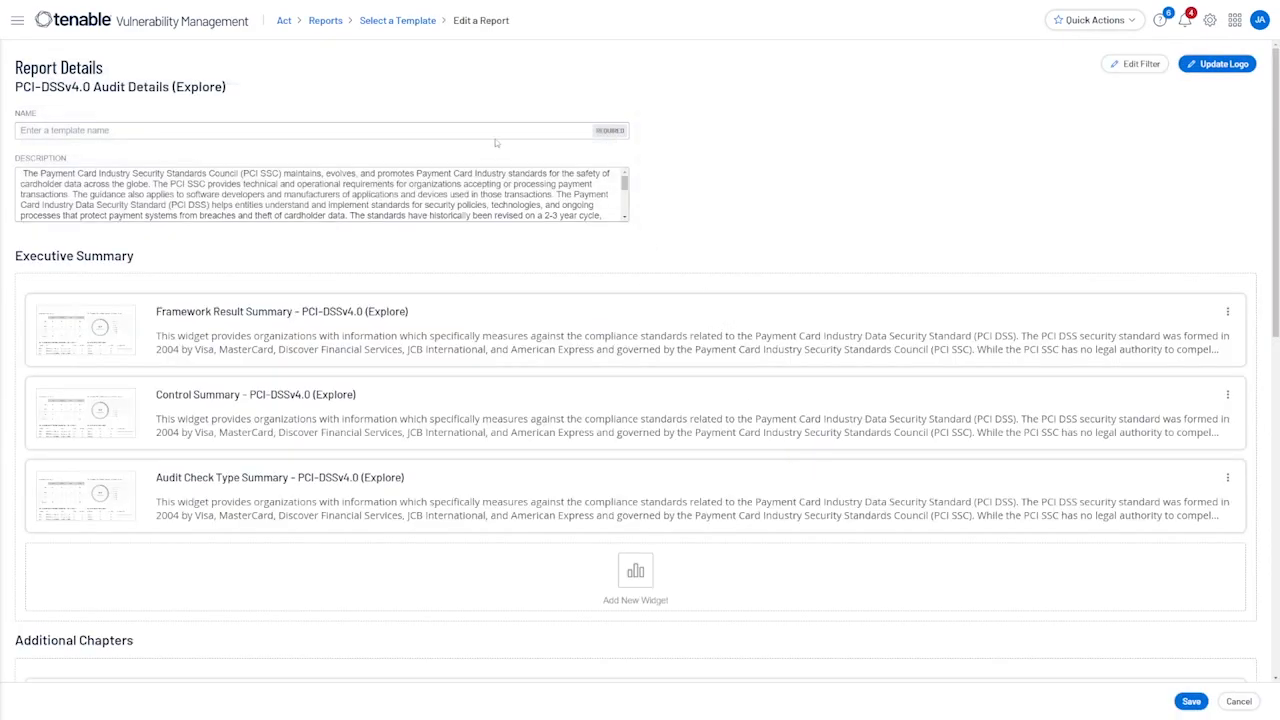
click(320, 130)
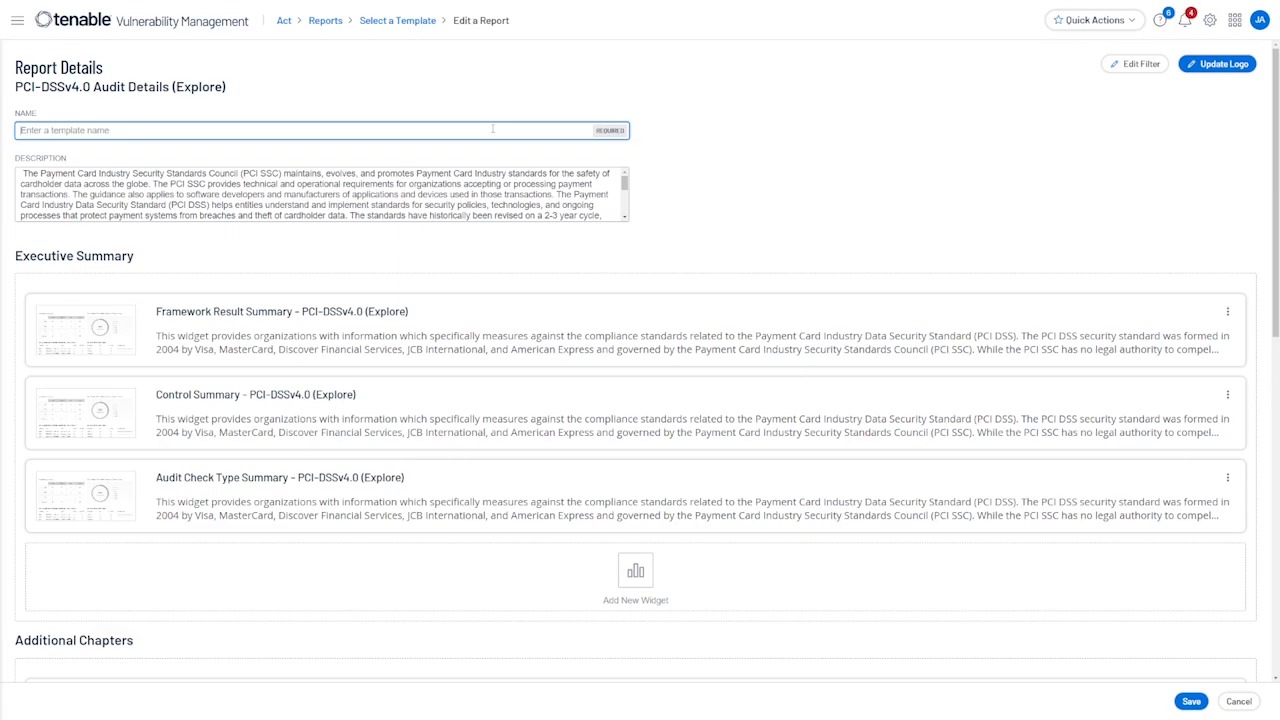
mouse_move(750, 256)
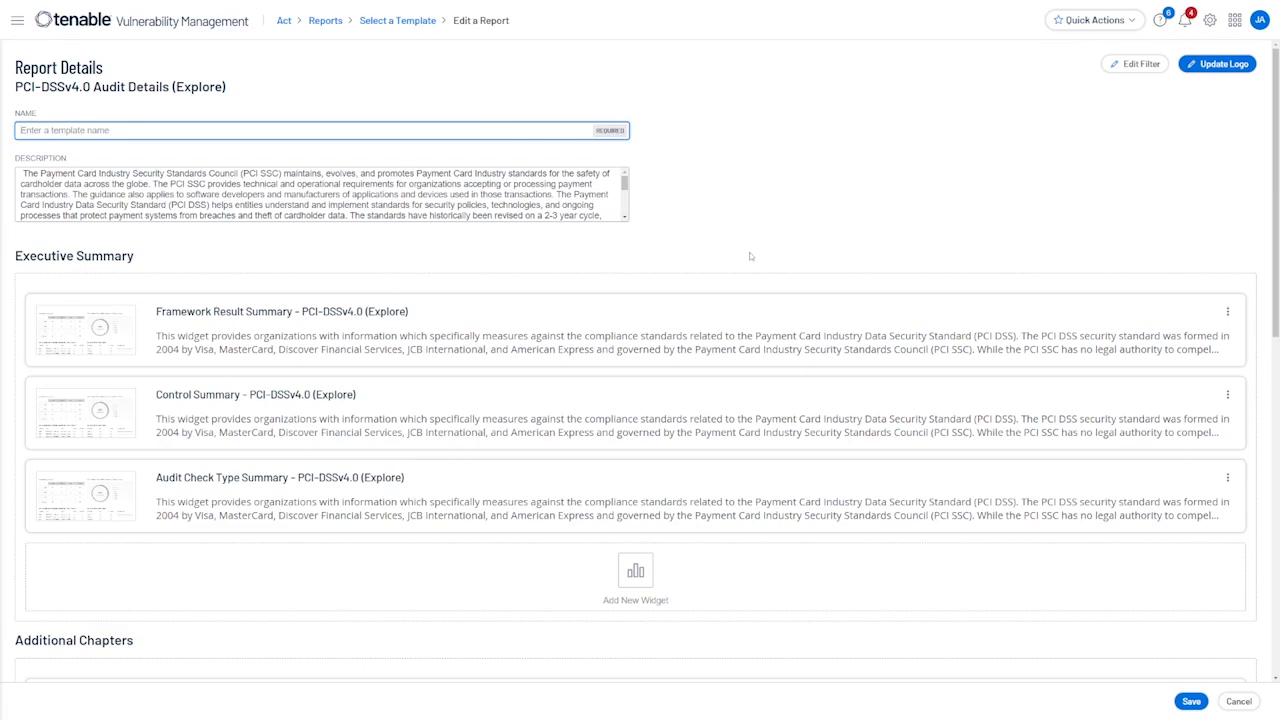
scroll(down, 3)
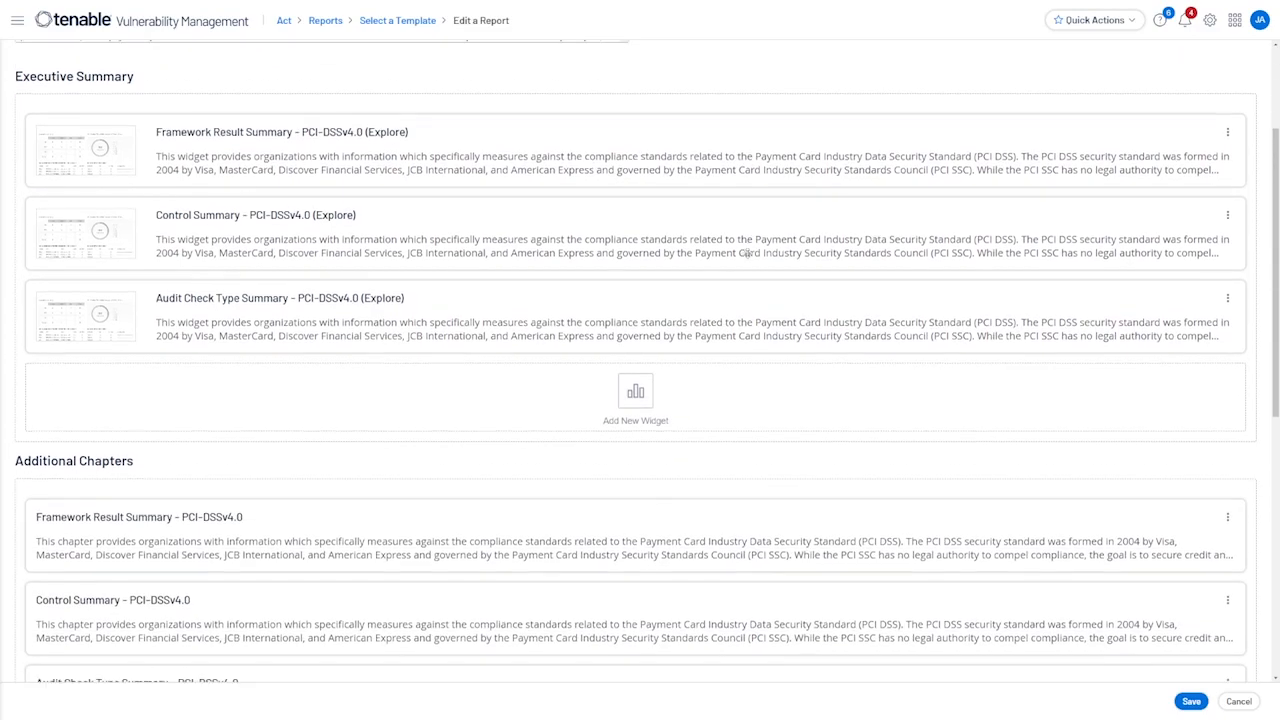
scroll(down, 3)
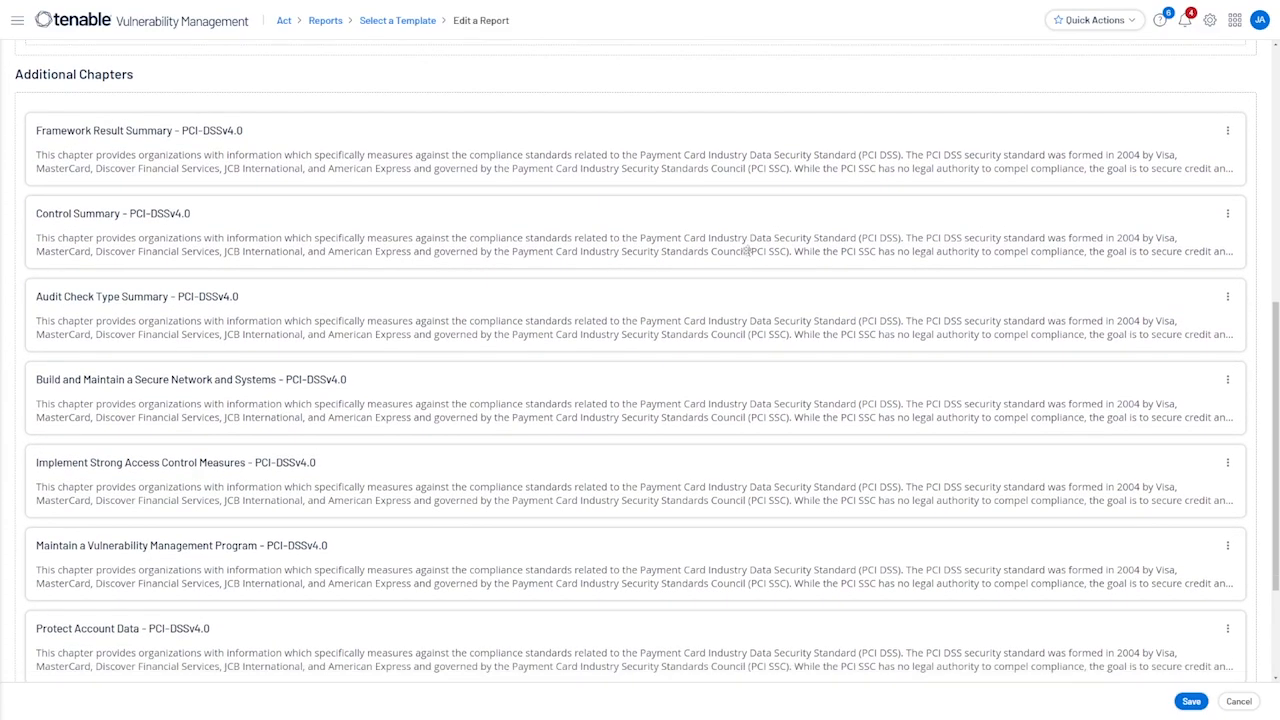
scroll(down, 3)
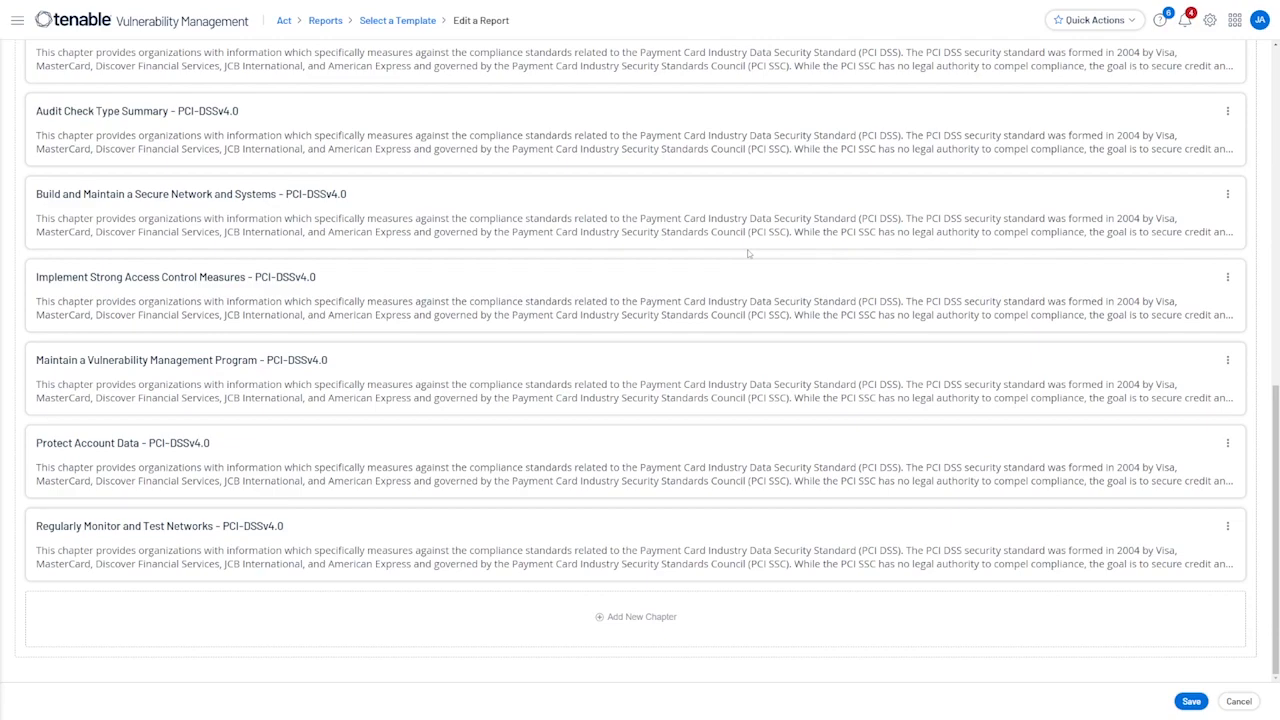
mouse_move(760, 248)
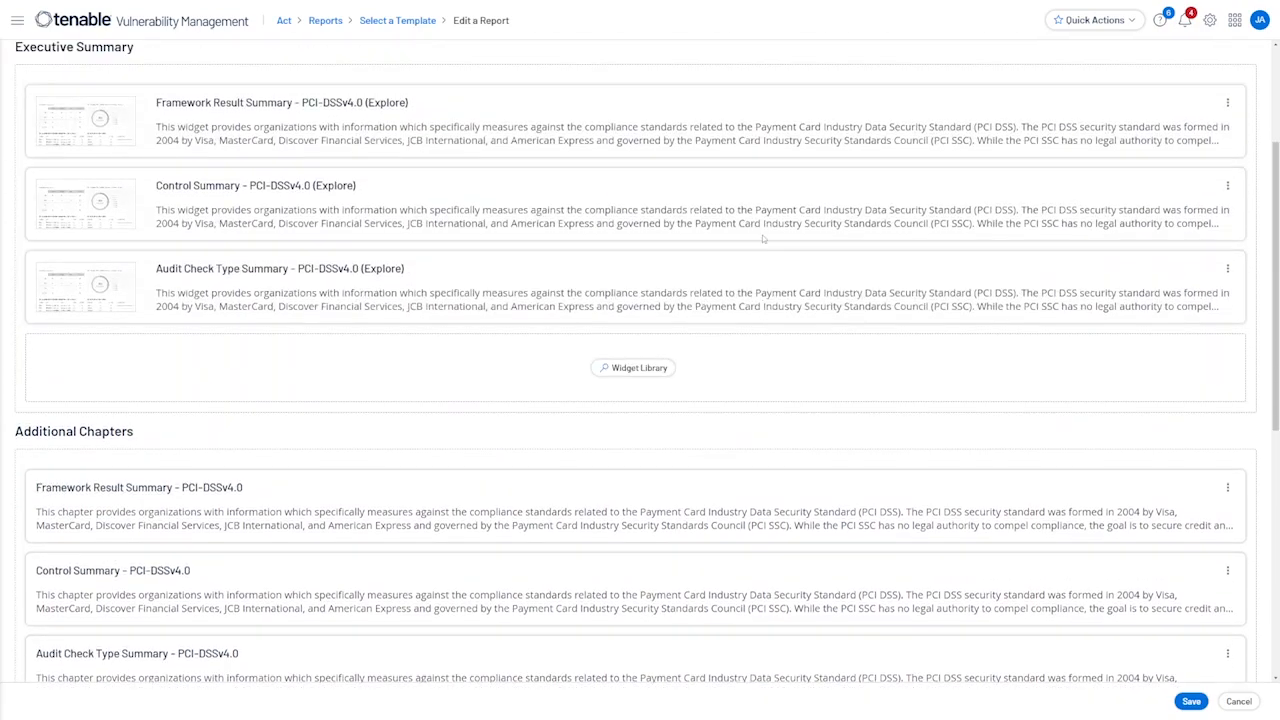
scroll(up, 3)
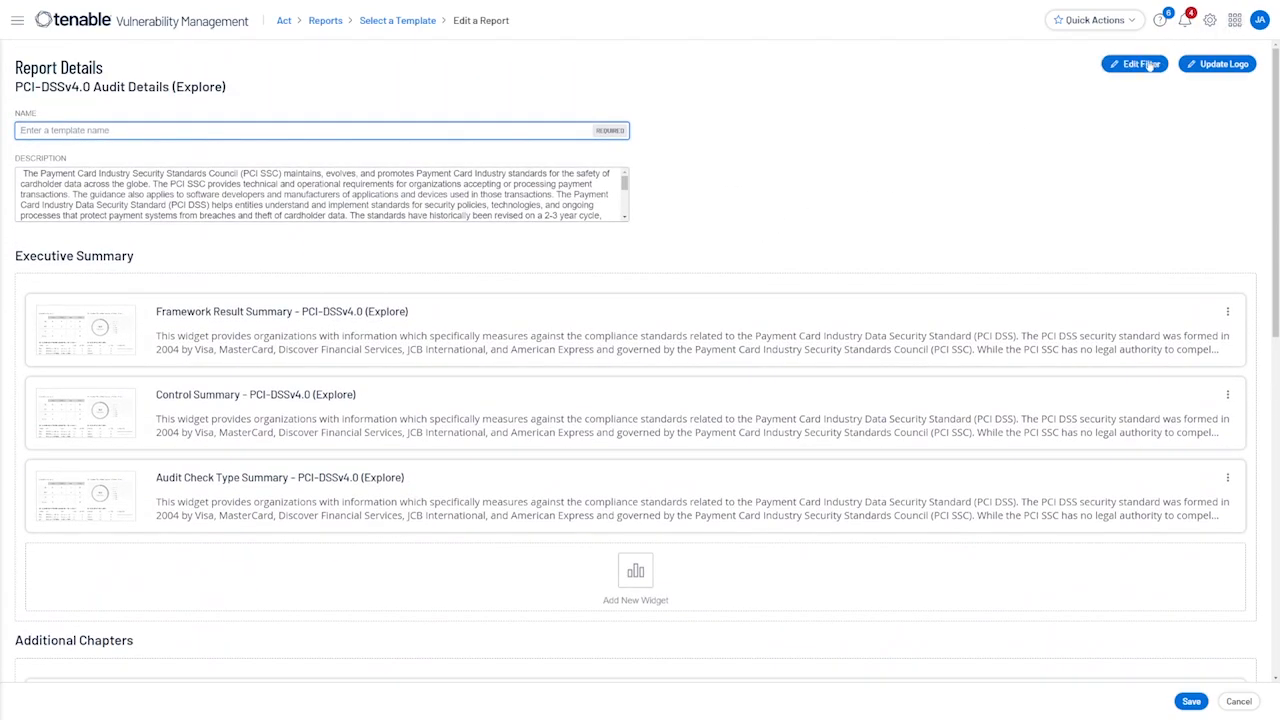
Review the report's asset filter, leaving it at All Assets, and close the Filters panel
click(1134, 64)
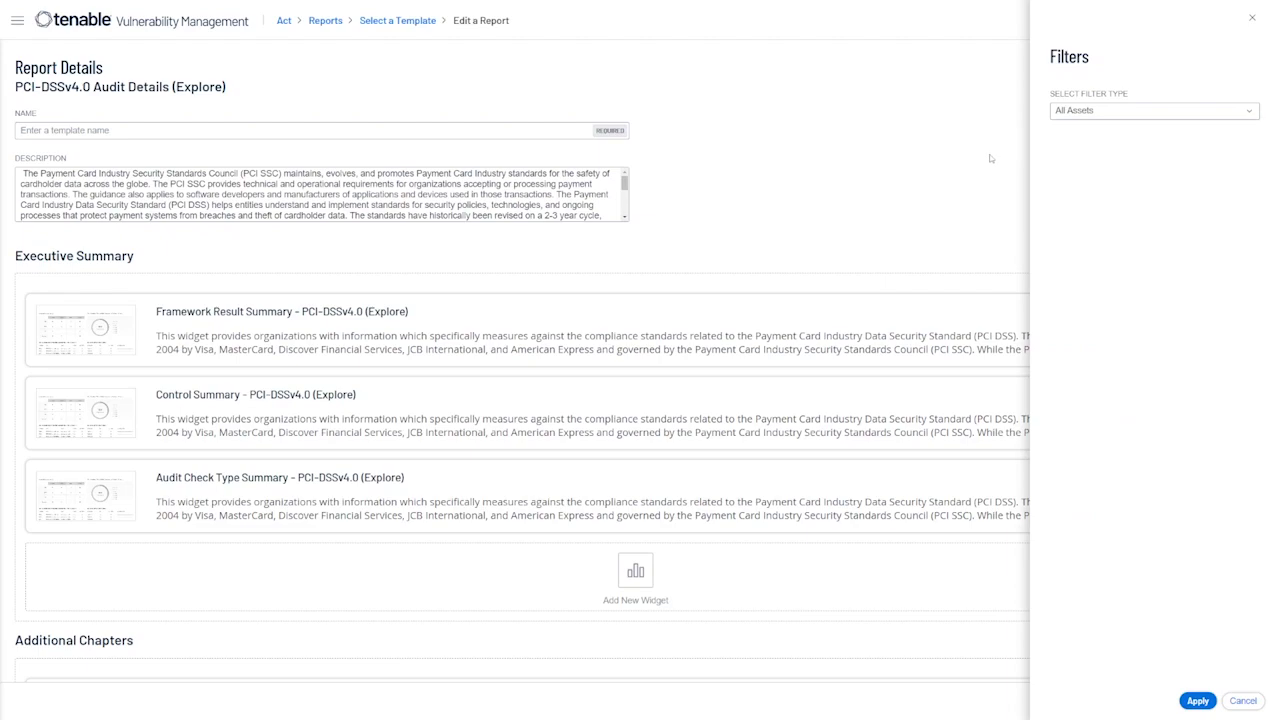
mouse_move(990, 160)
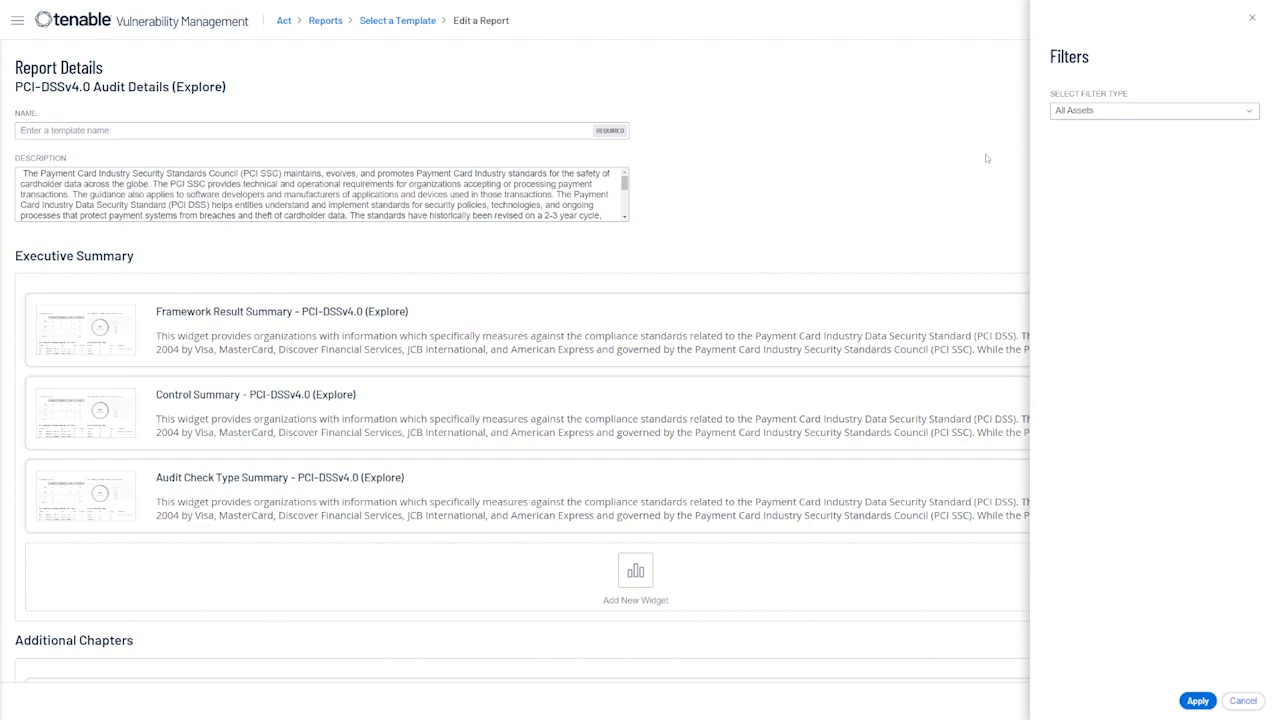
click(1196, 700)
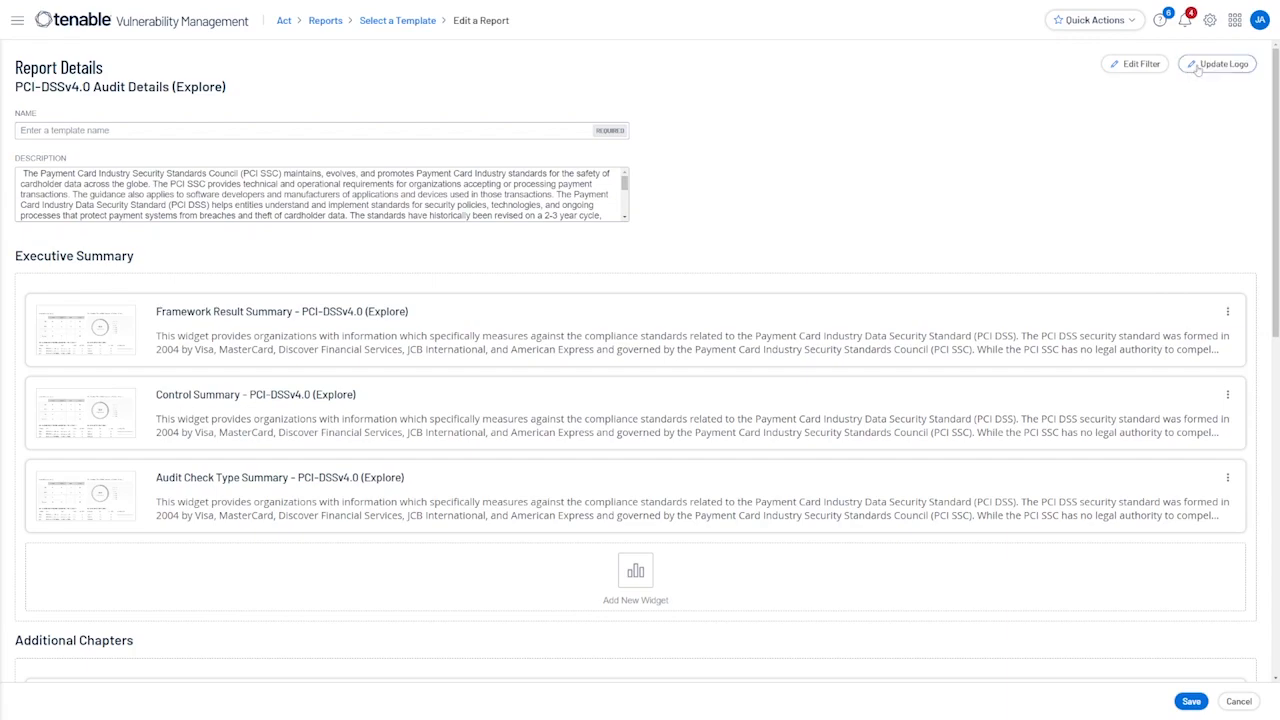
click(1218, 64)
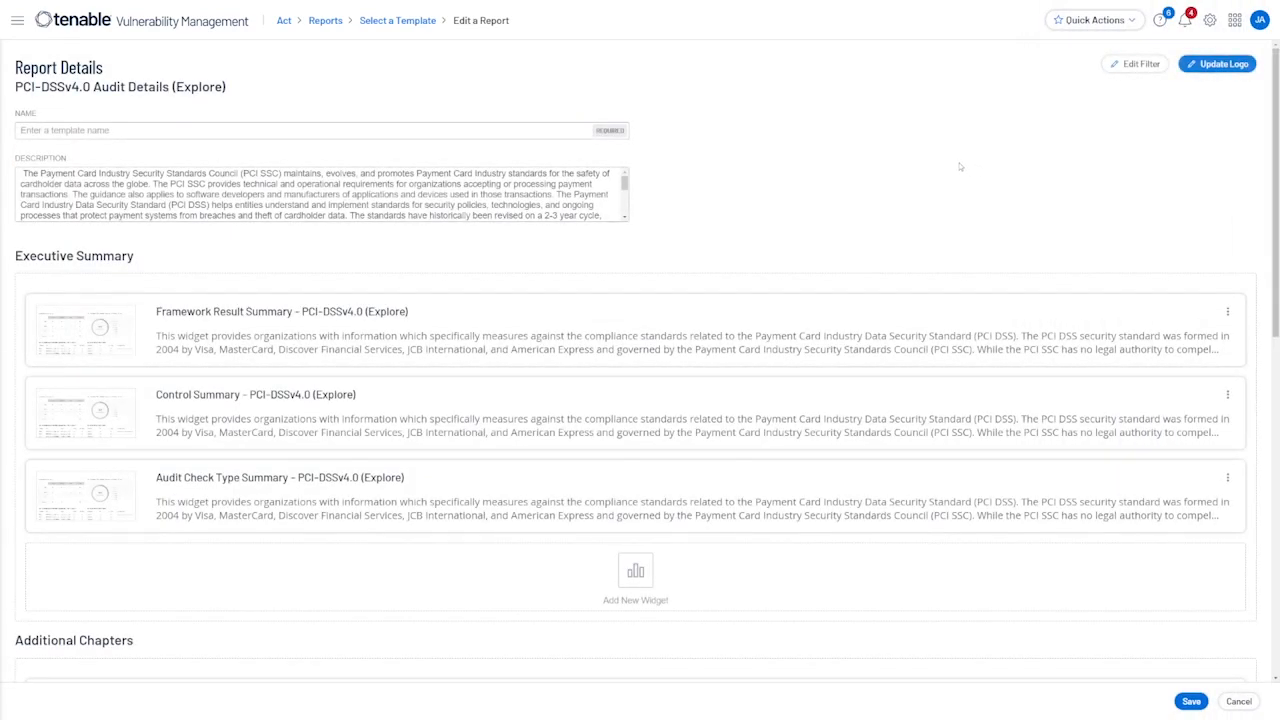
scroll(down, 3)
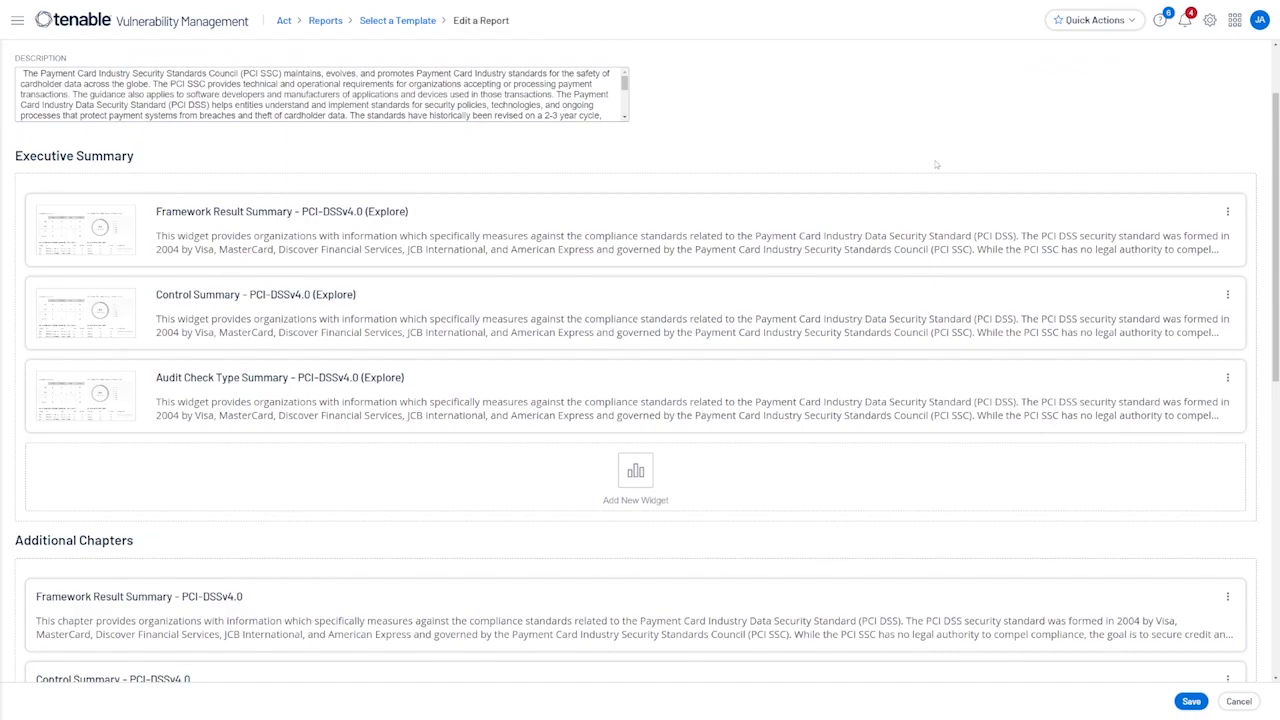
scroll(down, 3)
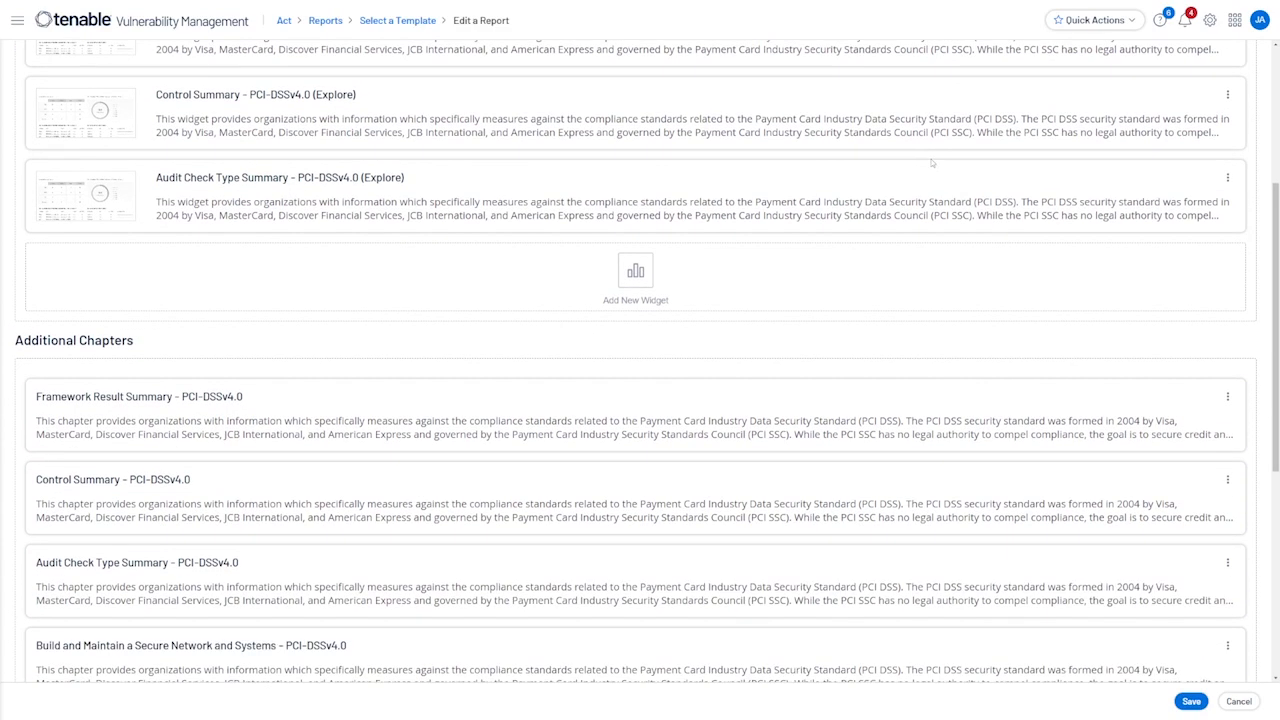
scroll(down, 3)
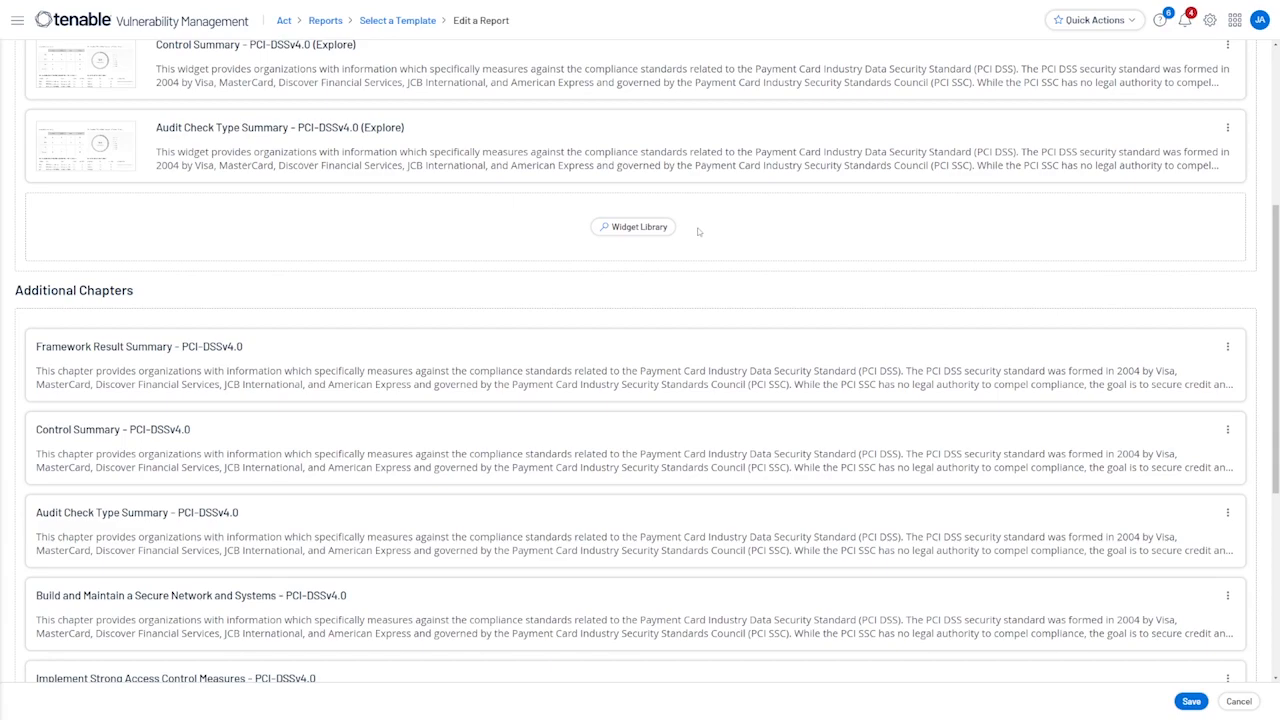
click(632, 226)
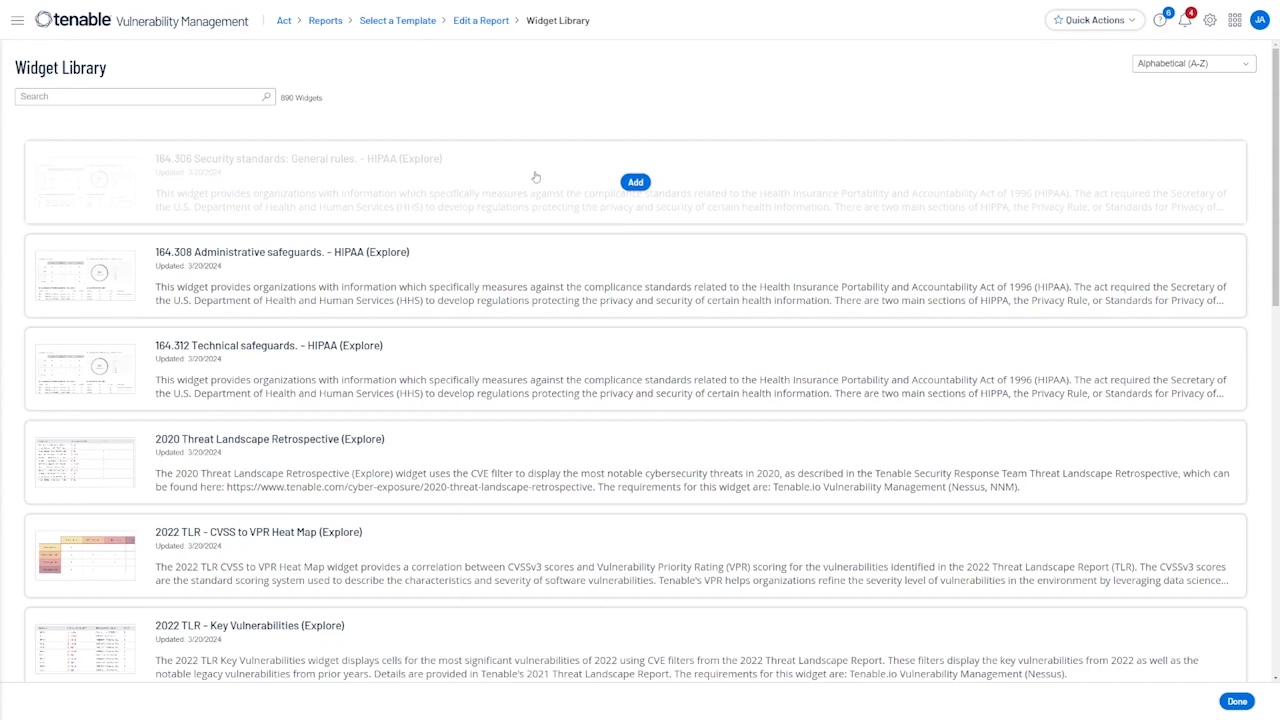
scroll(down, 3)
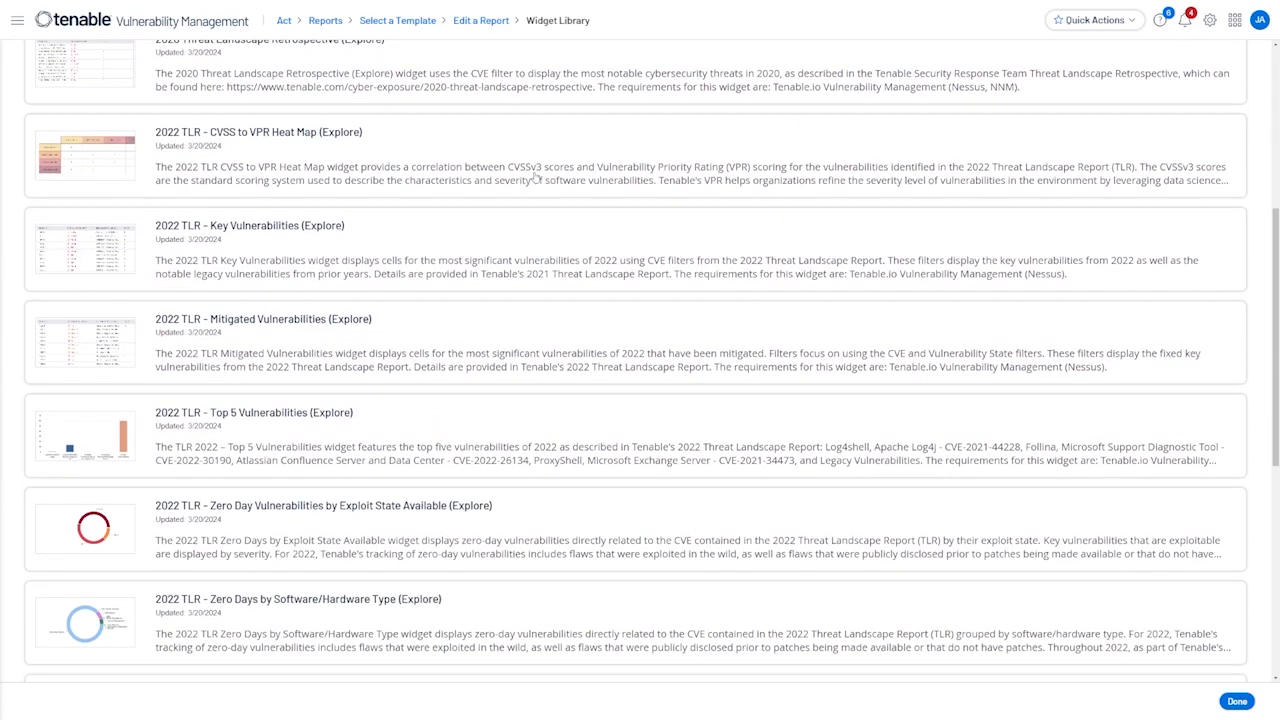
scroll(down, 3)
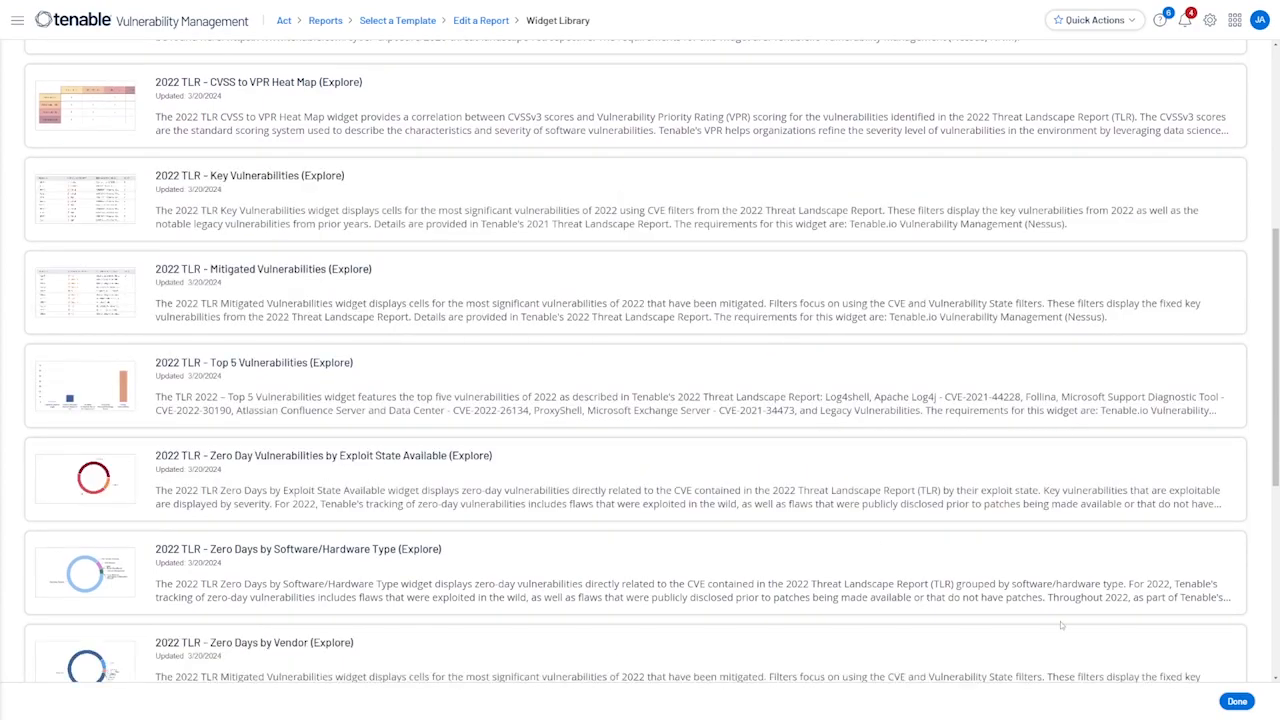
click(1236, 700)
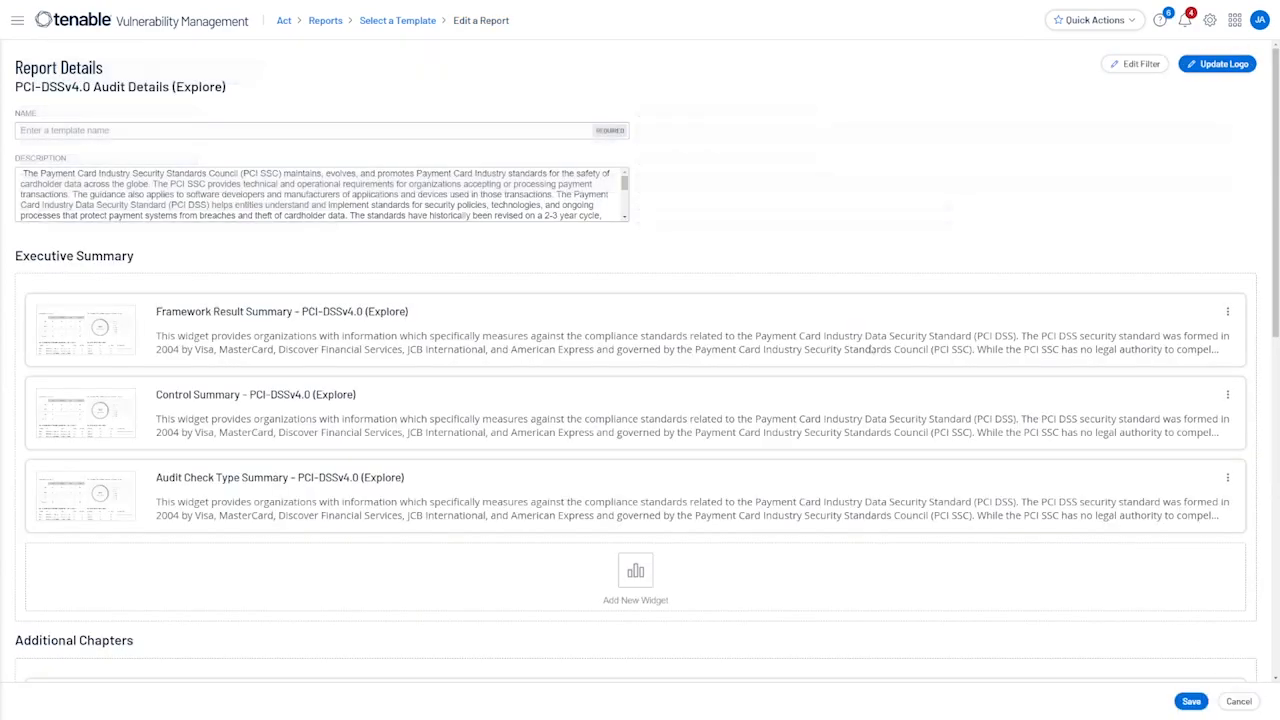
Leave the Edit a Report page and return to My Report Templates
scroll(down, 3)
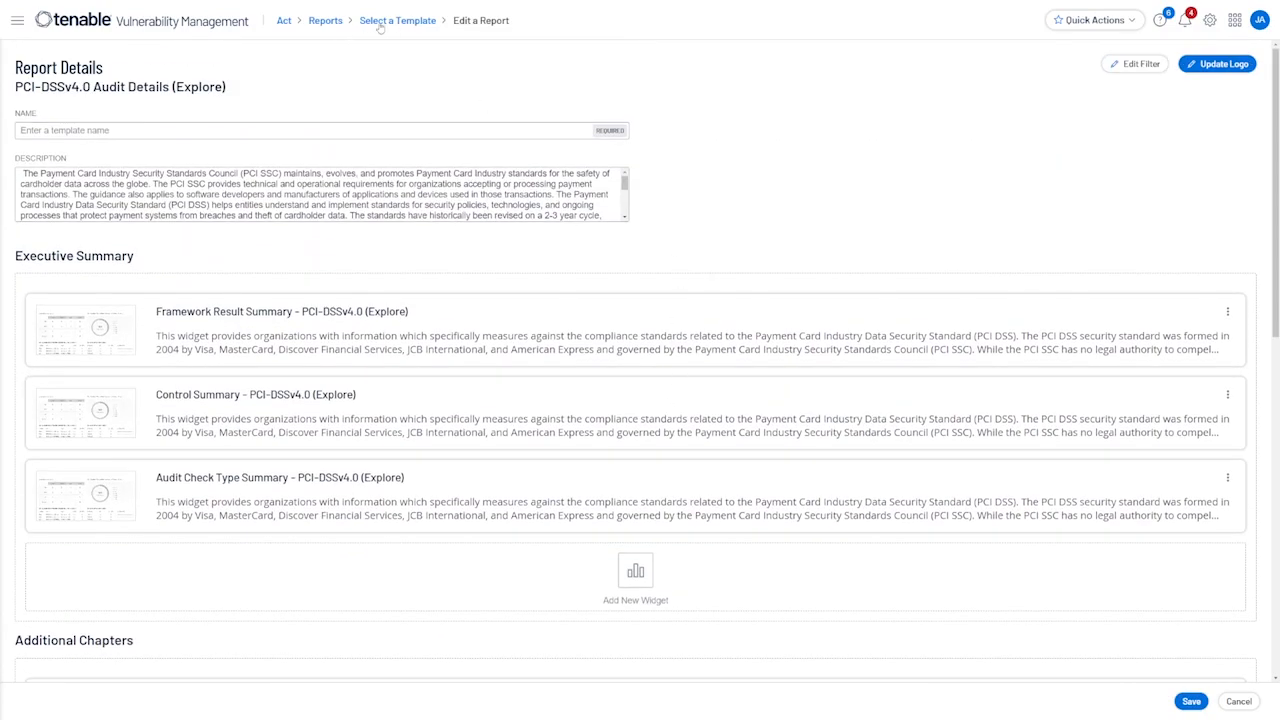
click(1238, 700)
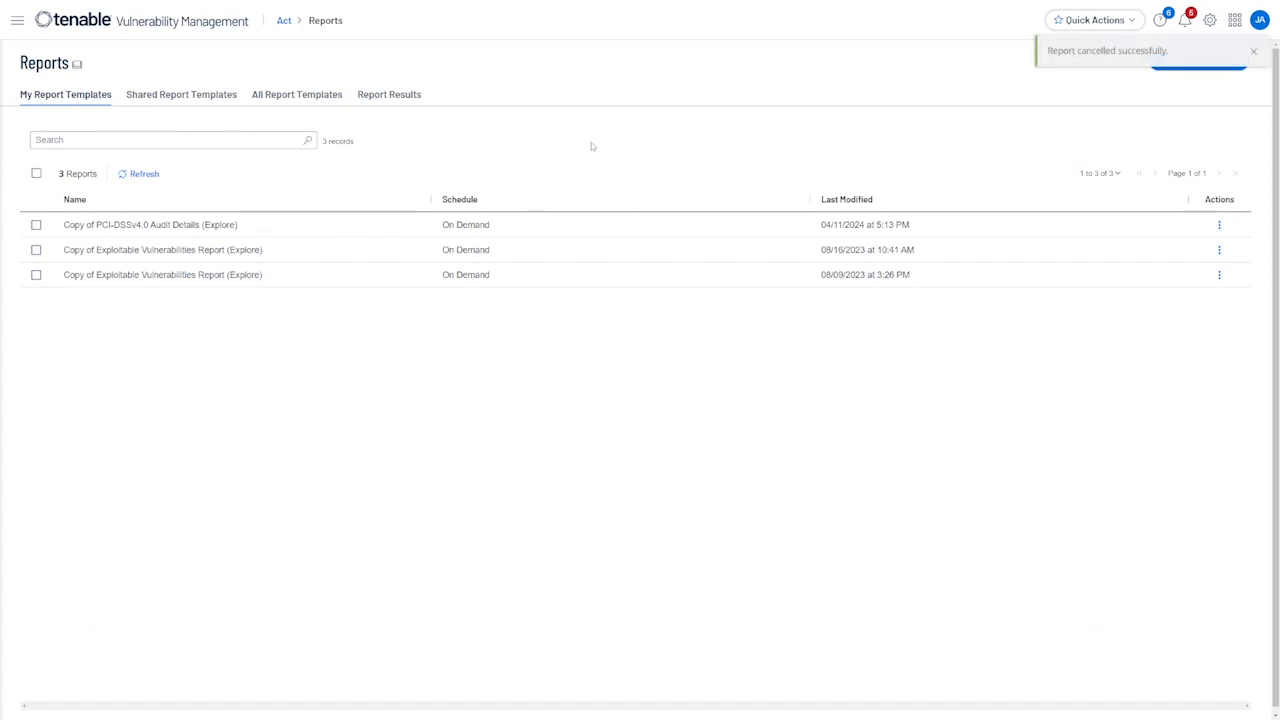
mouse_move(628, 156)
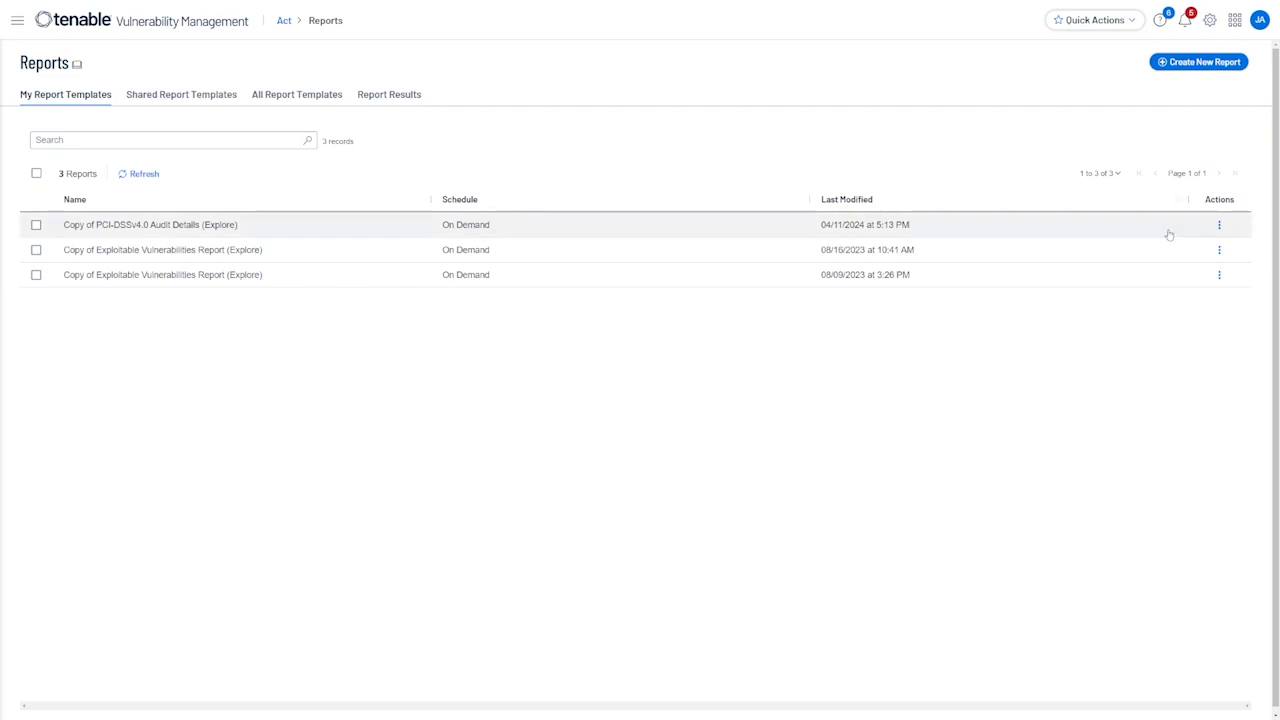
Review the PCI-DSSv4.0 template copy's actions, then switch to the Report Results list
click(1220, 224)
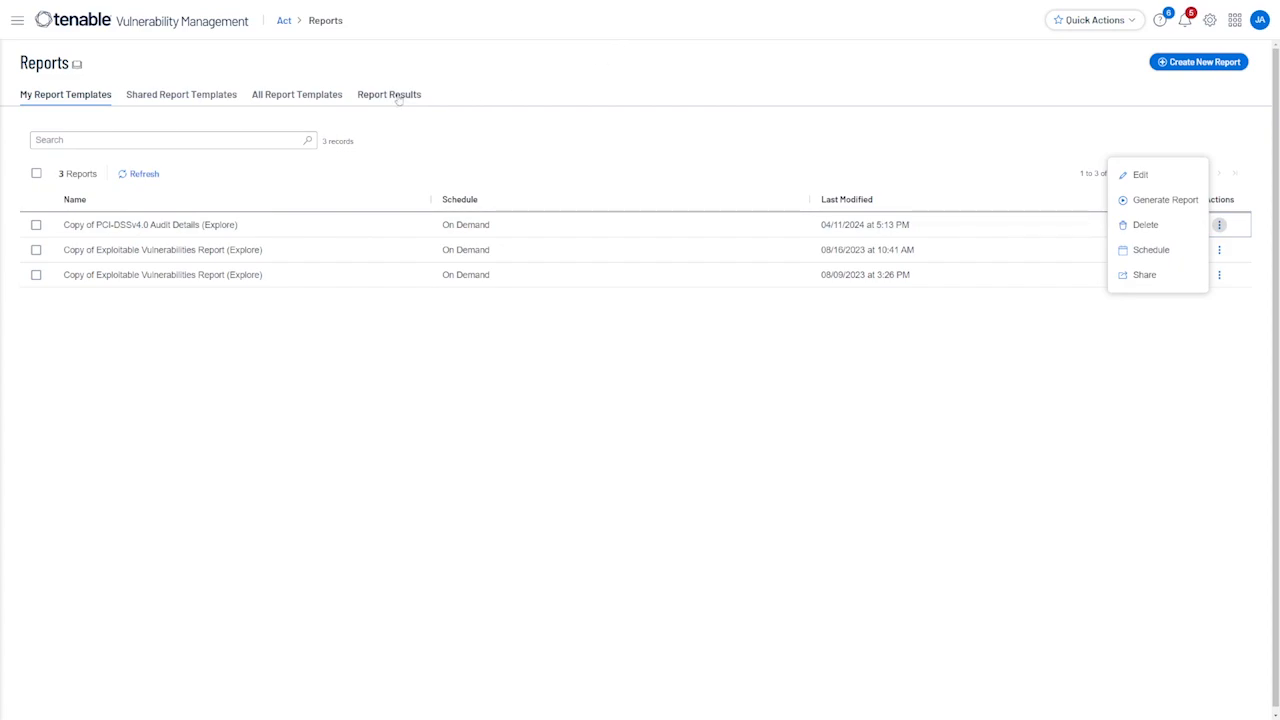
click(388, 94)
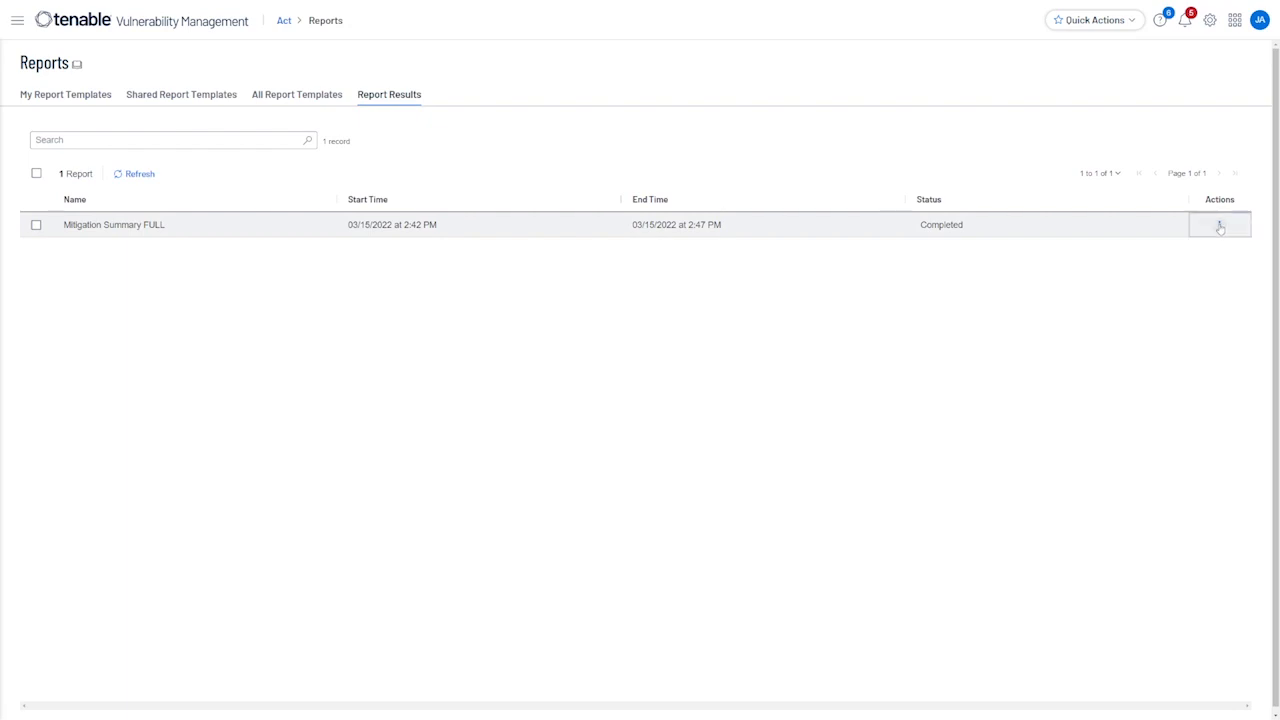
Show the Download, Delete and Email actions for the Mitigation Summary FULL result
click(1220, 224)
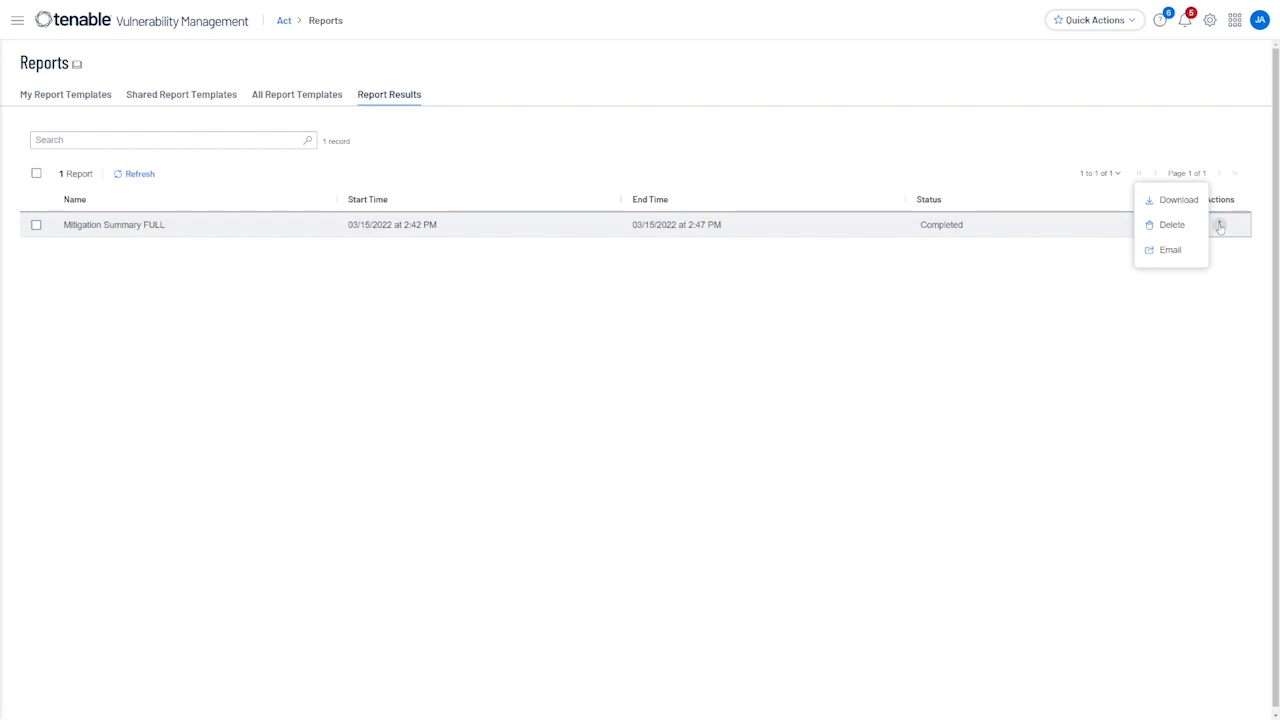
mouse_move(396, 384)
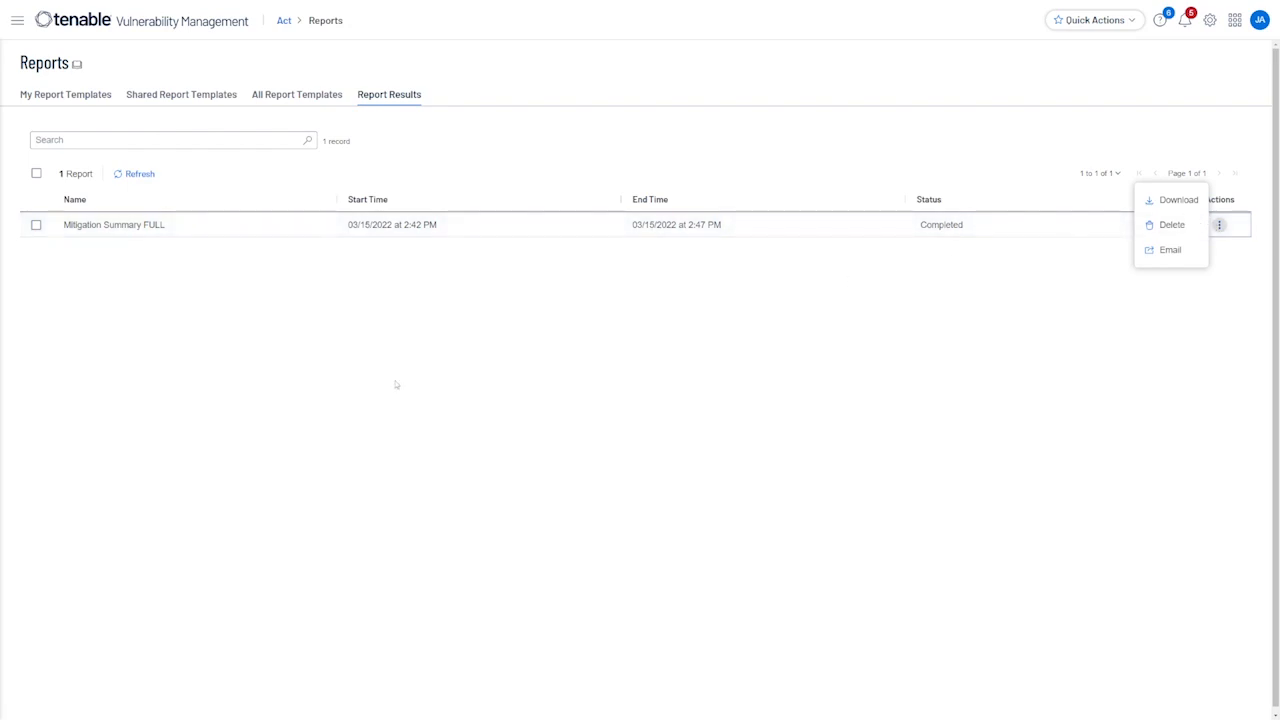